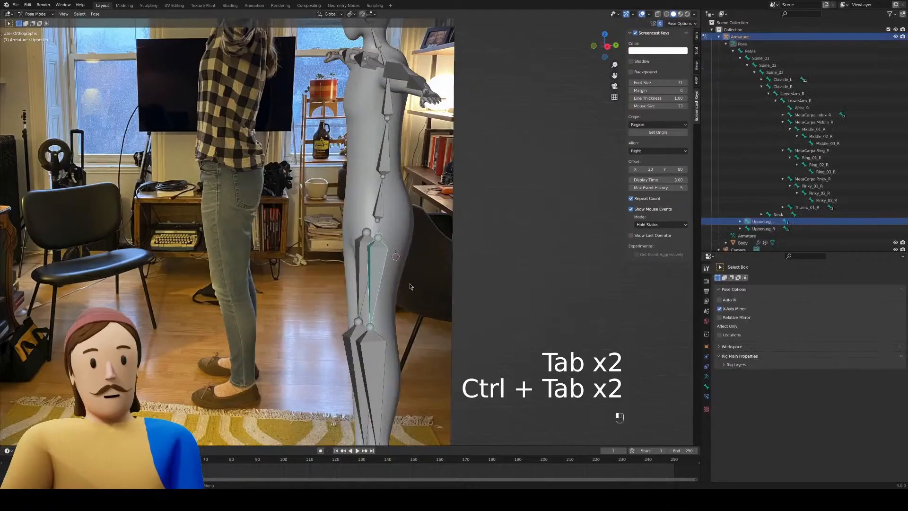
Rotate a leg and an arm bone to test deformation, then view a shoulder bone's weights
key("r")
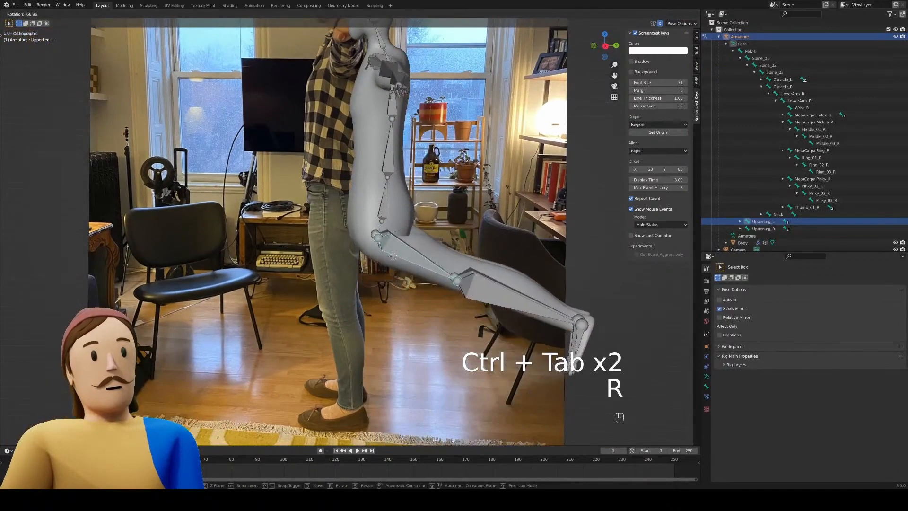
key("ctrl+tab")
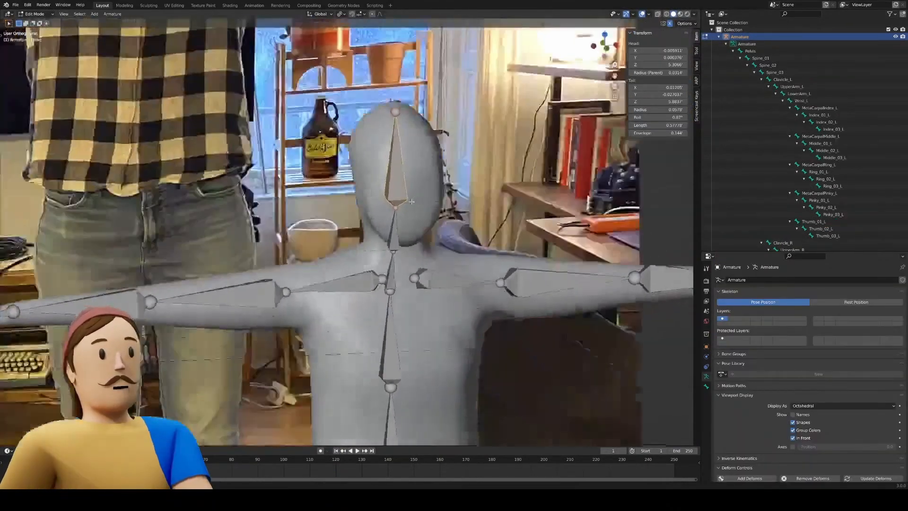
key("Tab")
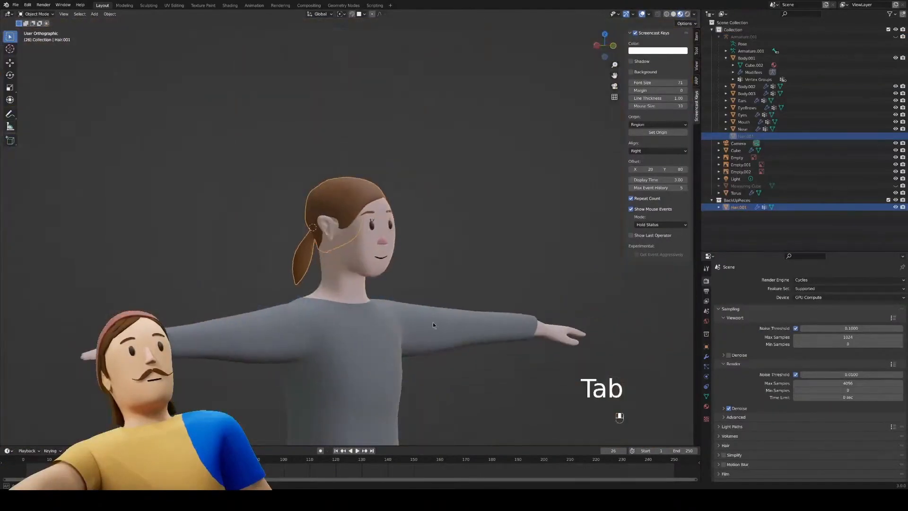
key("Tab")
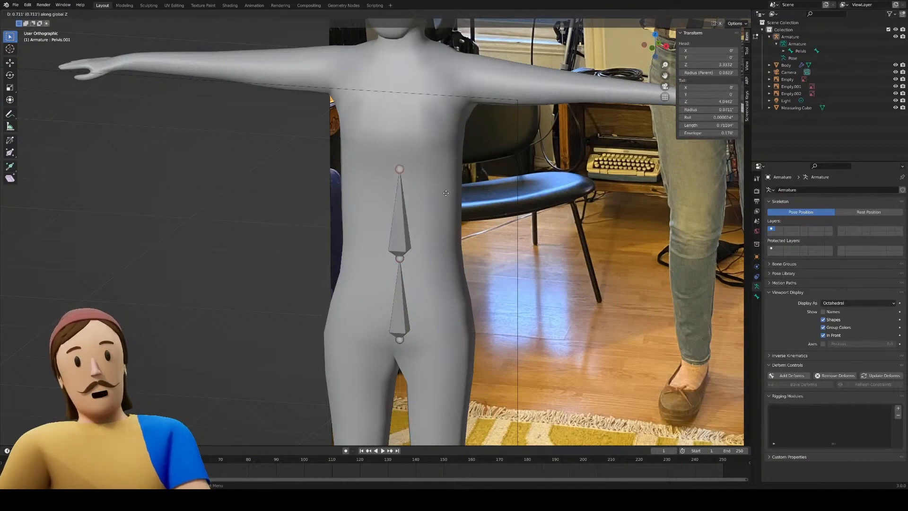
key("r")
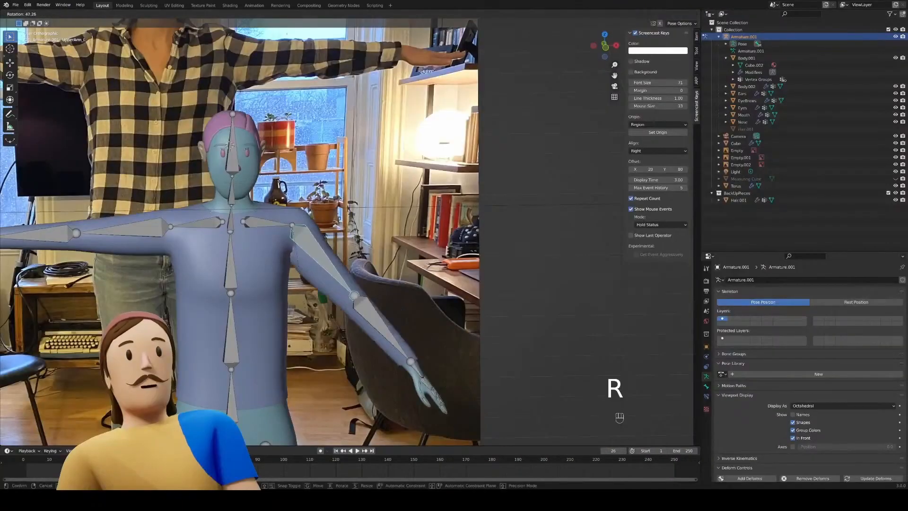
mouse_move(301, 261)
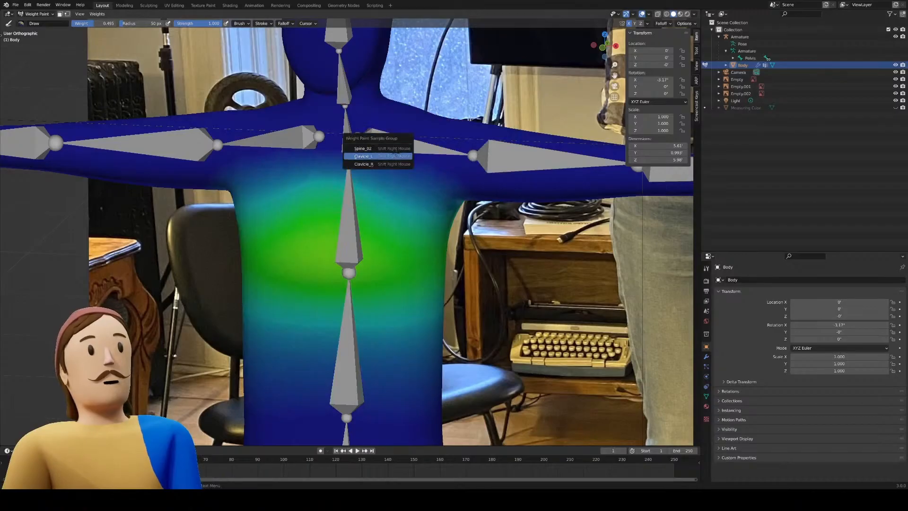
left_click(362, 156)
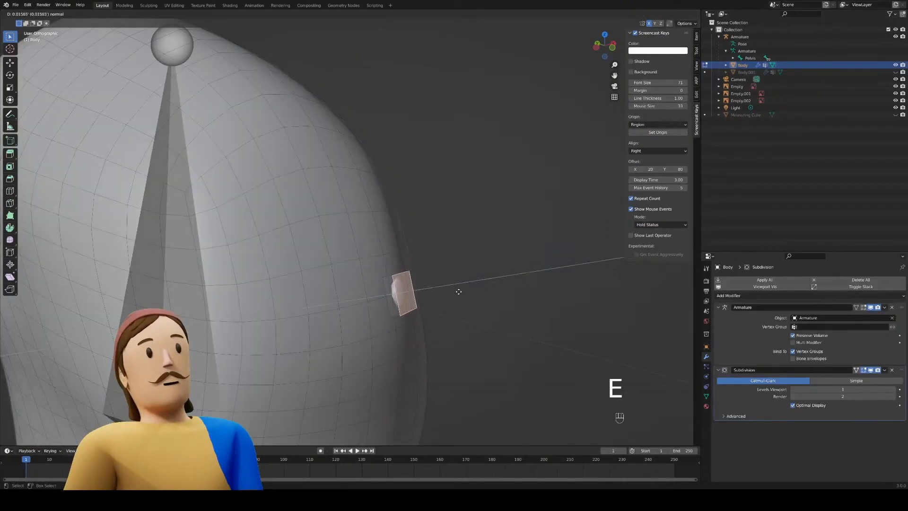
Duplicate the torso faces with Shift+D and push the copy outward as a shirt
key("Tab")
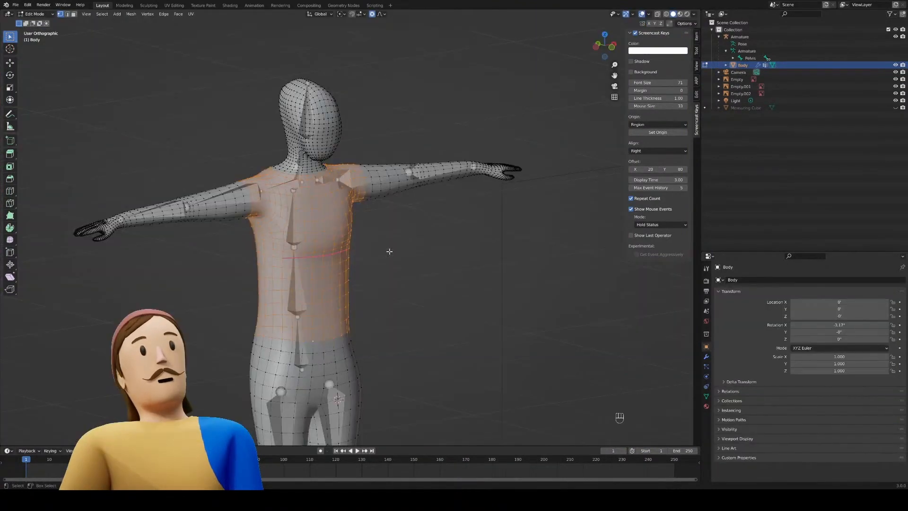
key("shift+d")
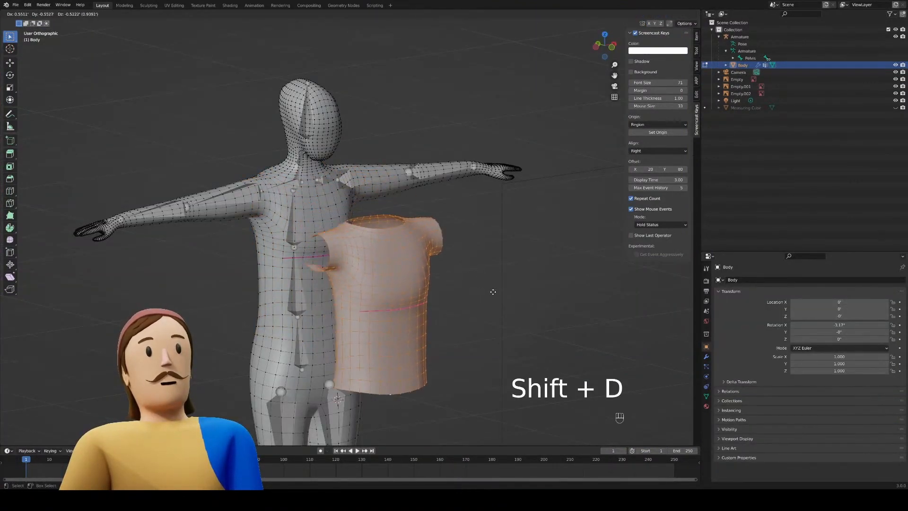
key("alt+s")
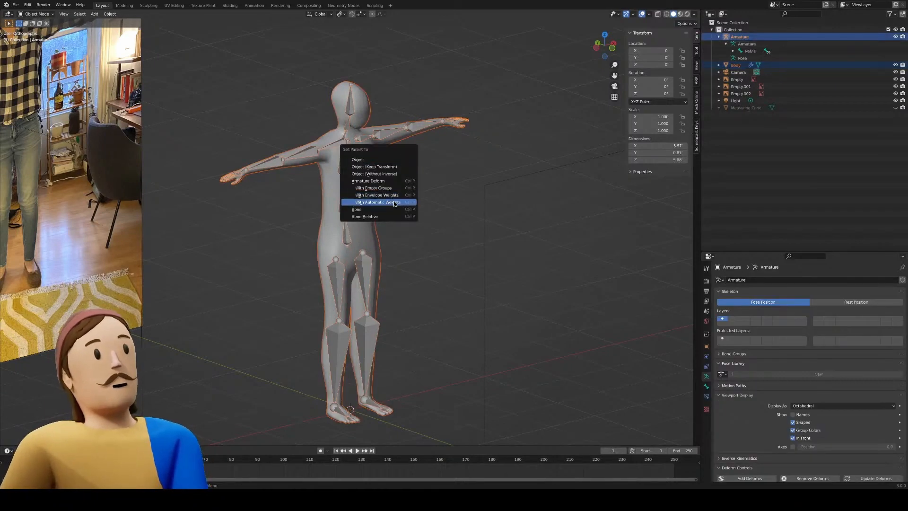
mouse_move(376, 202)
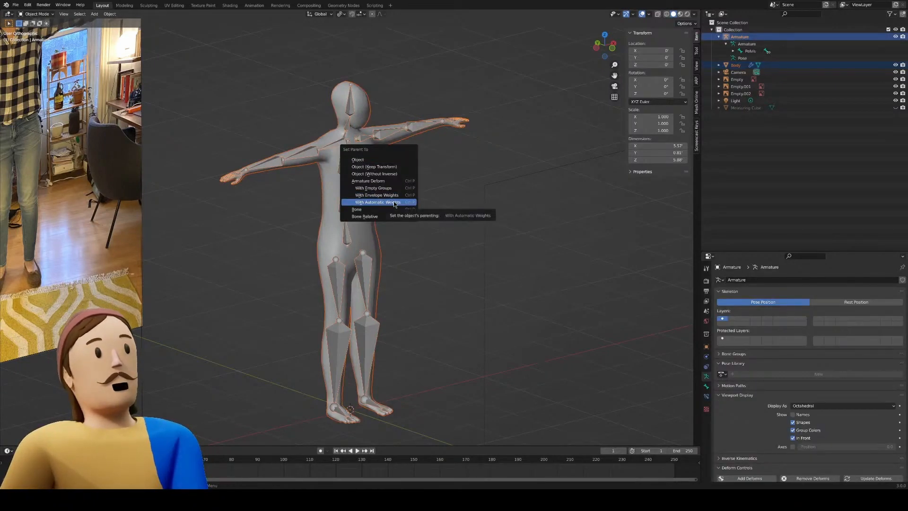
Parent the body to the armature With Automatic Weights and enter Weight Paint mode
left_click(377, 202)
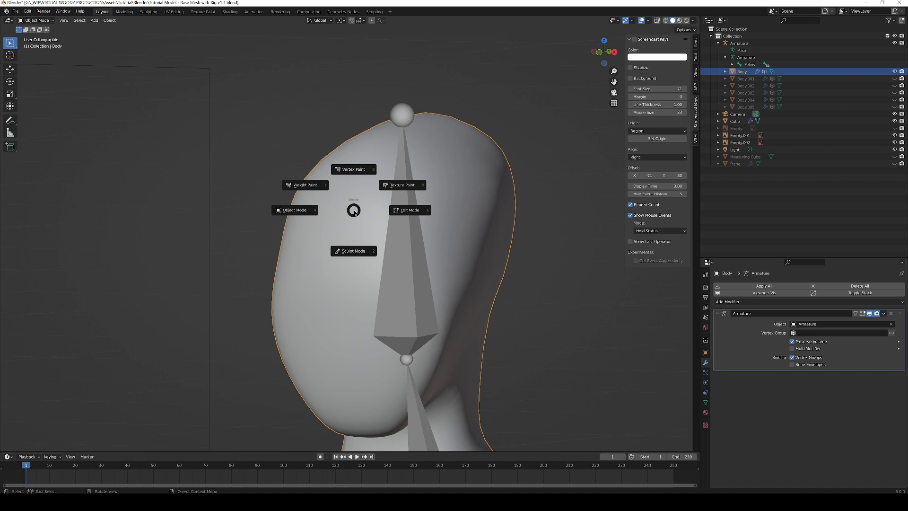
left_click(304, 184)
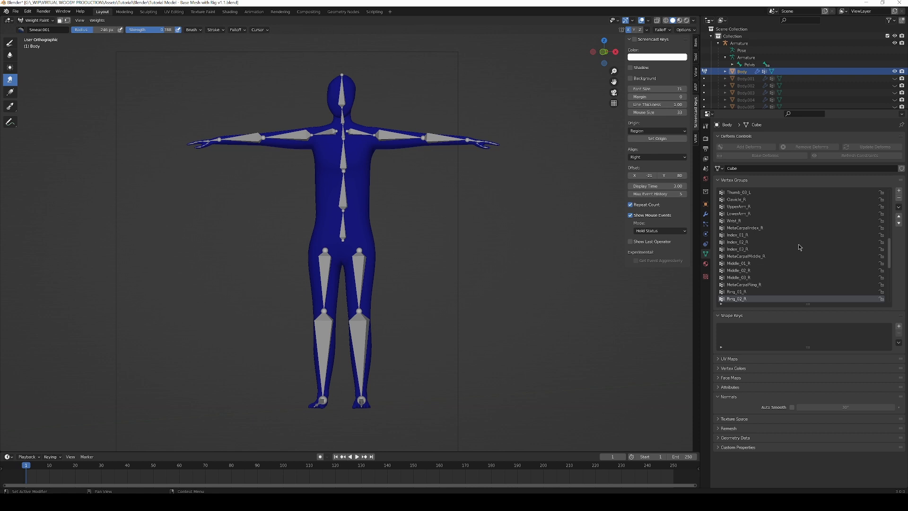
scroll("down", 3)
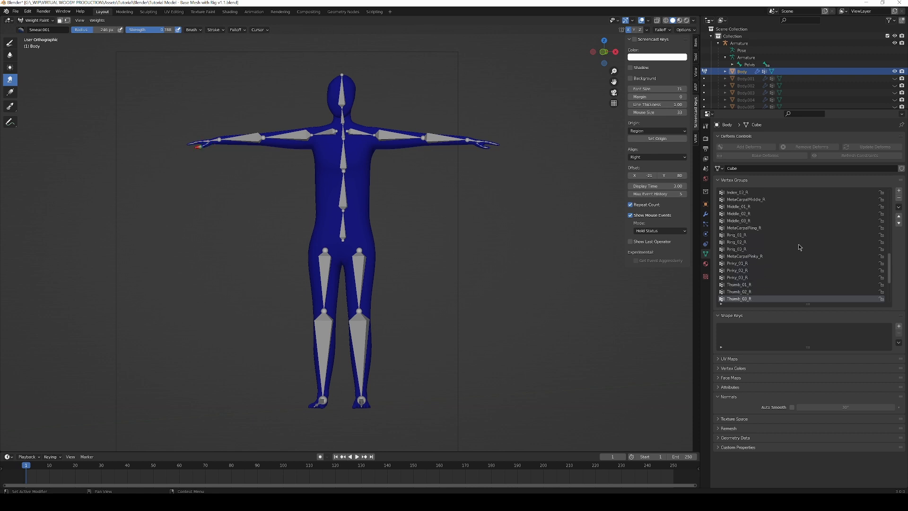
mouse_move(561, 231)
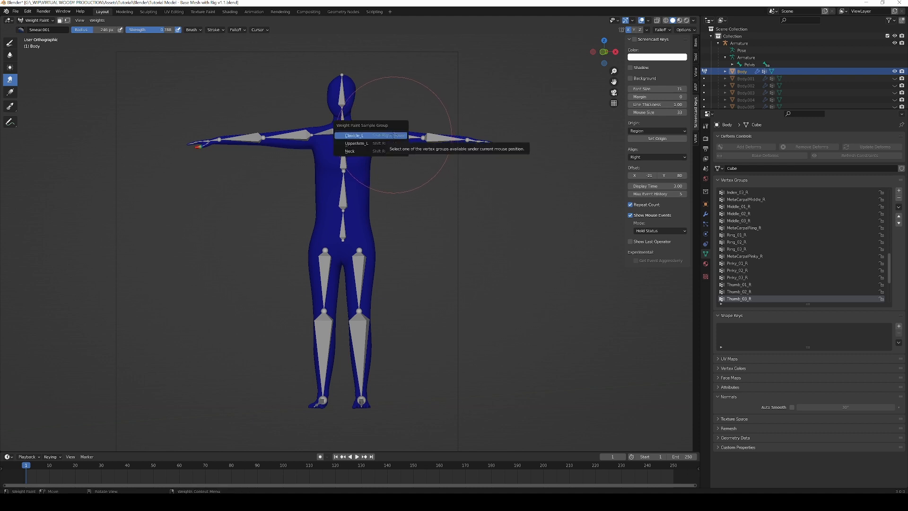
mouse_move(365, 151)
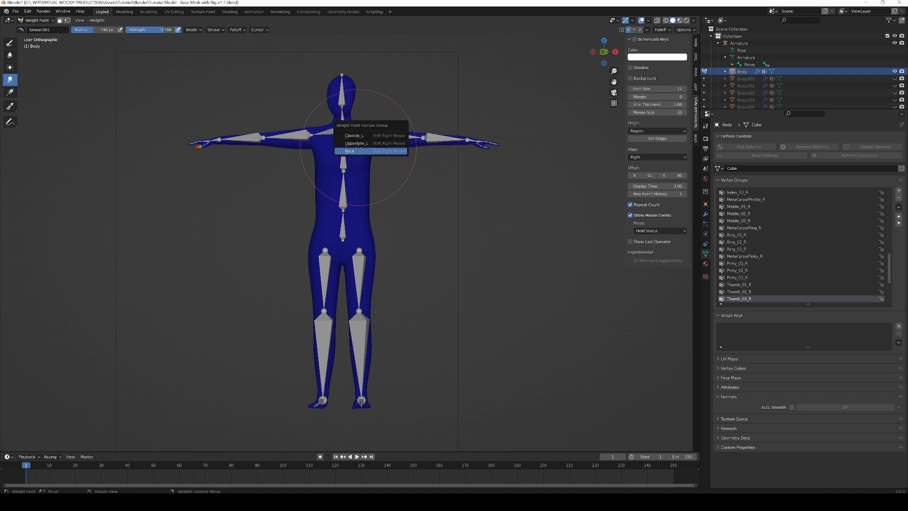
Sample the Neck and a neighbouring spine group to view their weight heat maps
left_click(350, 151)
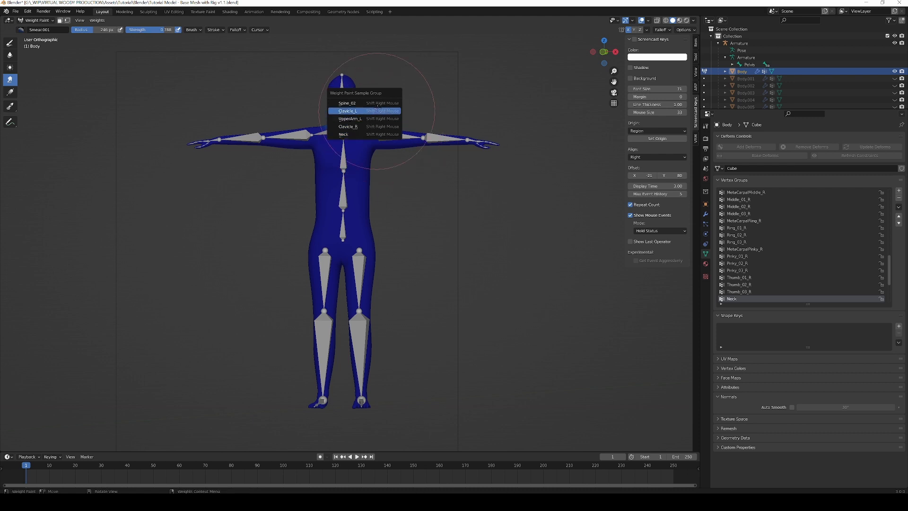
left_click(348, 110)
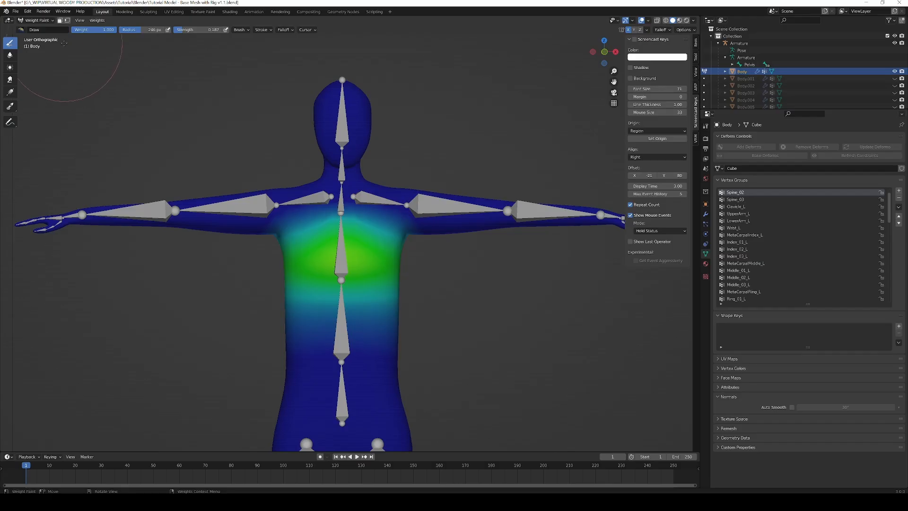
mouse_move(10, 55)
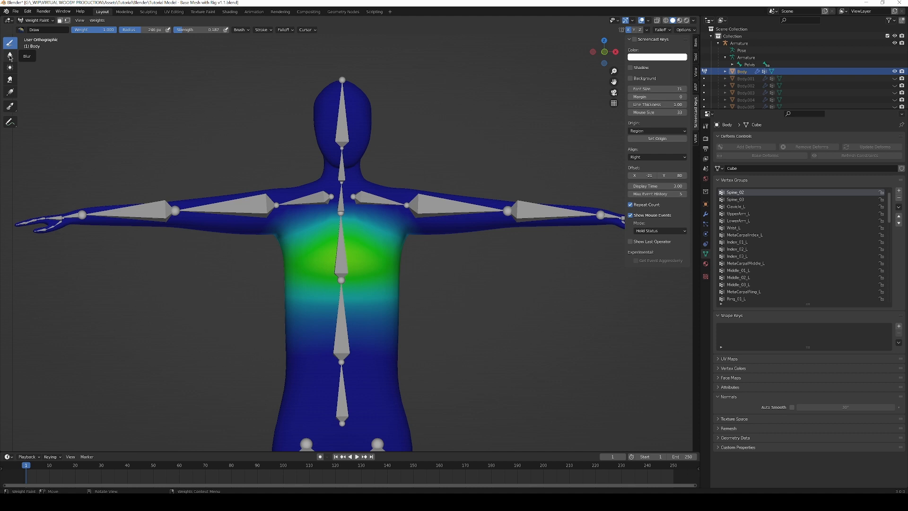
Switch through the Average and Gradient weight paint tools
left_click(9, 67)
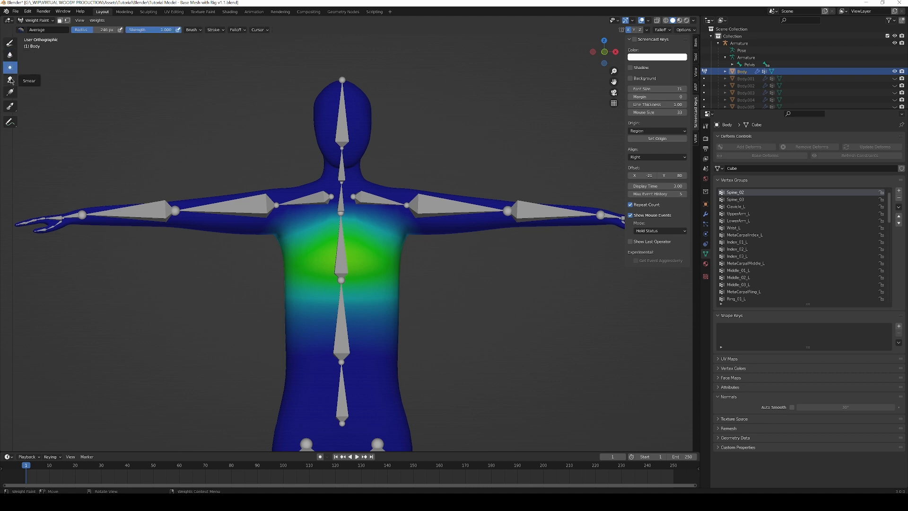
left_click(10, 91)
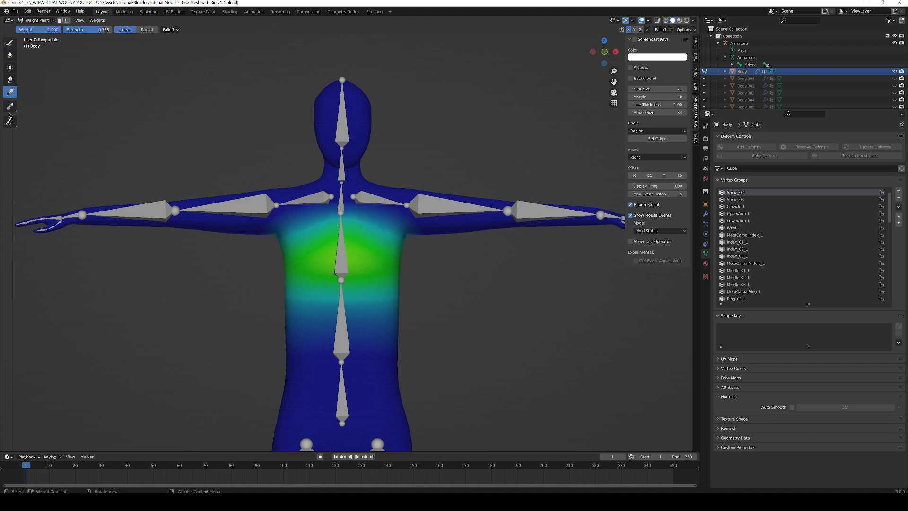
mouse_move(10, 107)
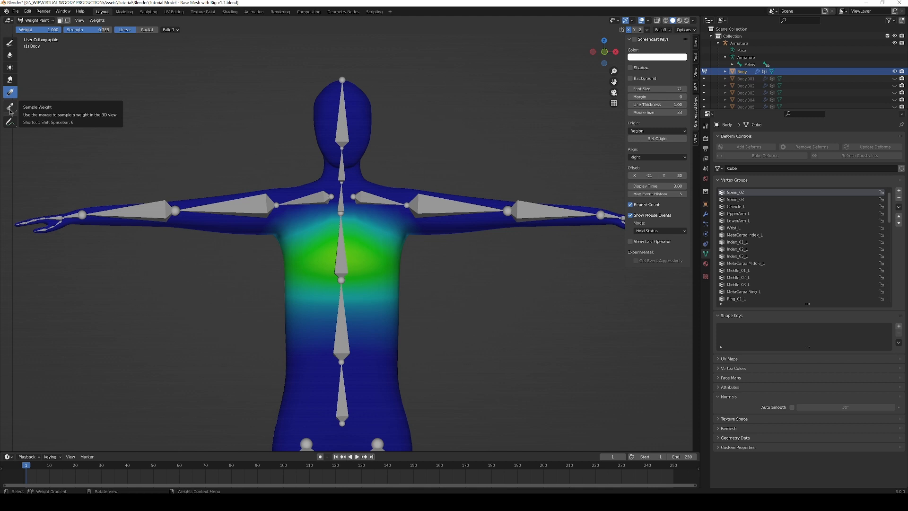
mouse_move(23, 49)
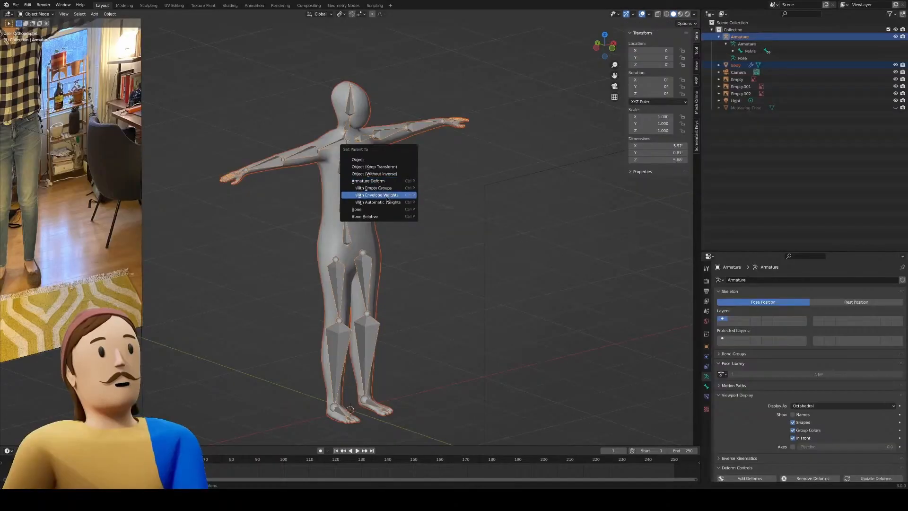
mouse_move(376, 202)
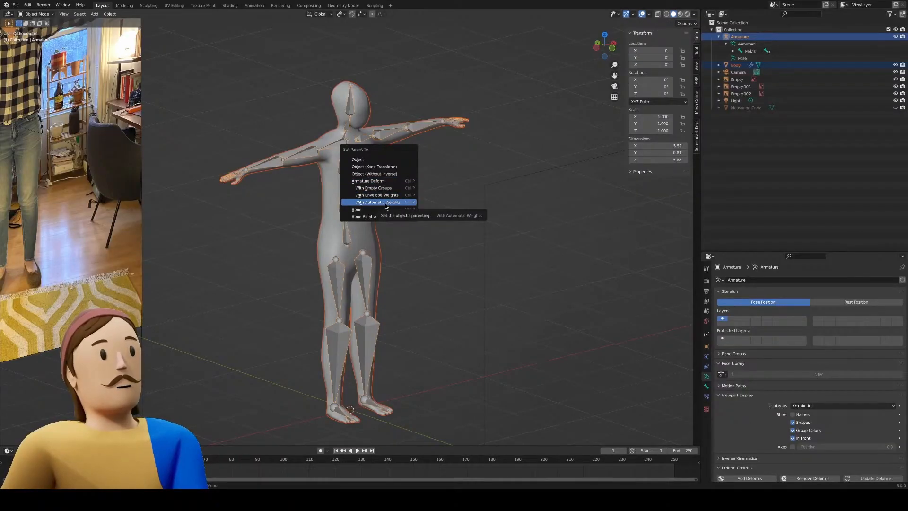
Parent the body With Automatic Weights and enable Mirror X symmetry for weight painting
left_click(376, 202)
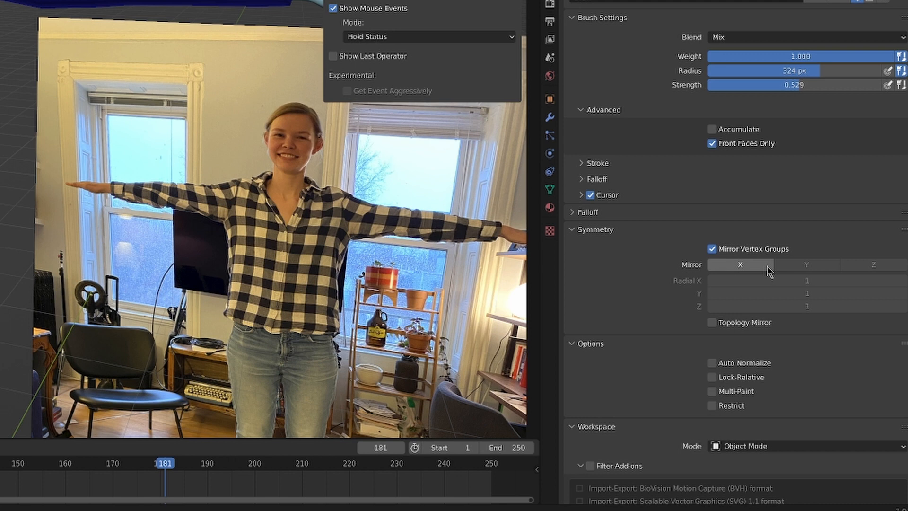
left_click(740, 265)
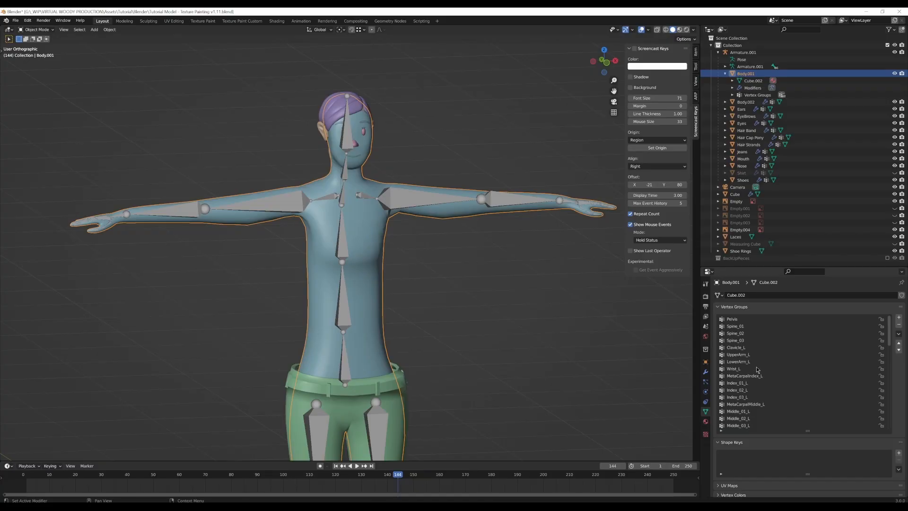
Make UpperArm_L active and create a topology-mirrored copy, UpperArm_L_copy
left_click(738, 354)
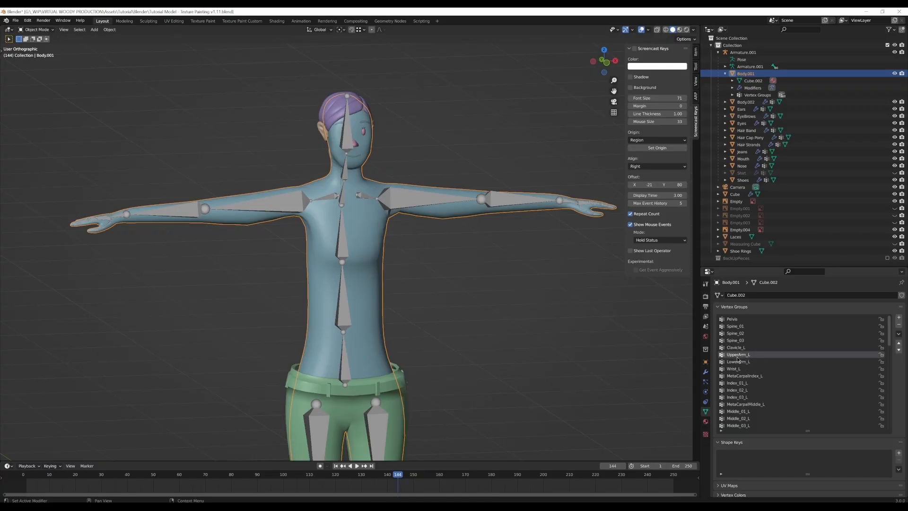
mouse_move(780, 345)
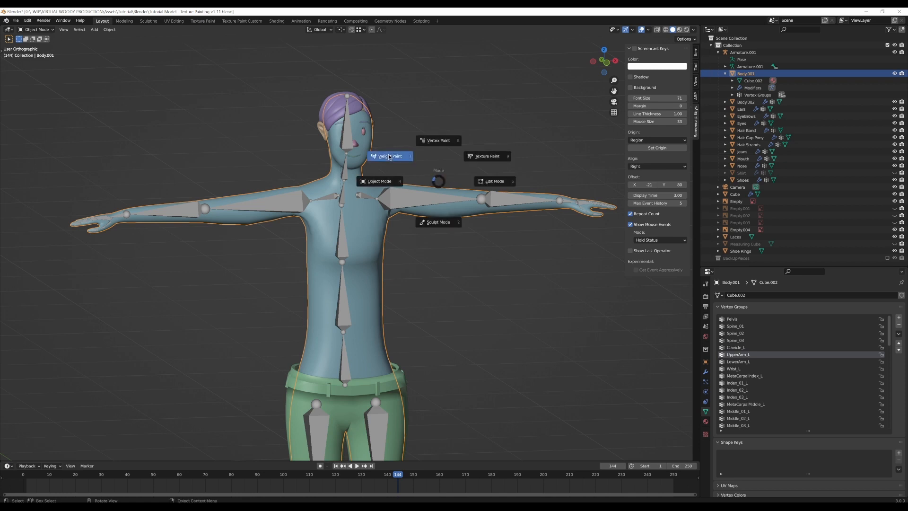
left_click(392, 156)
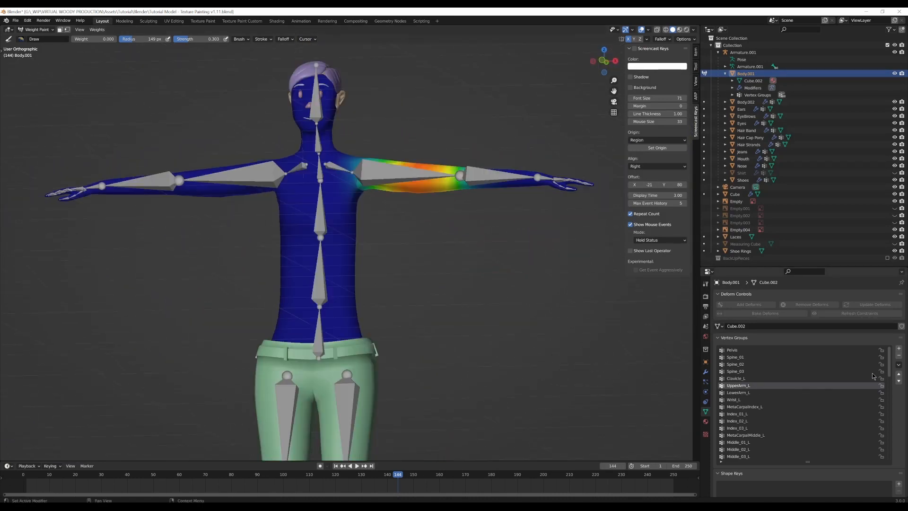
left_click(898, 363)
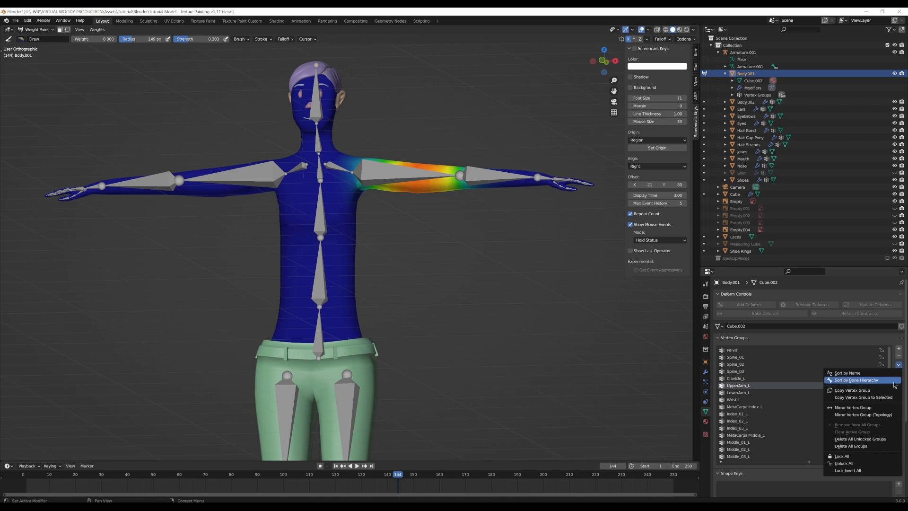
mouse_move(862, 415)
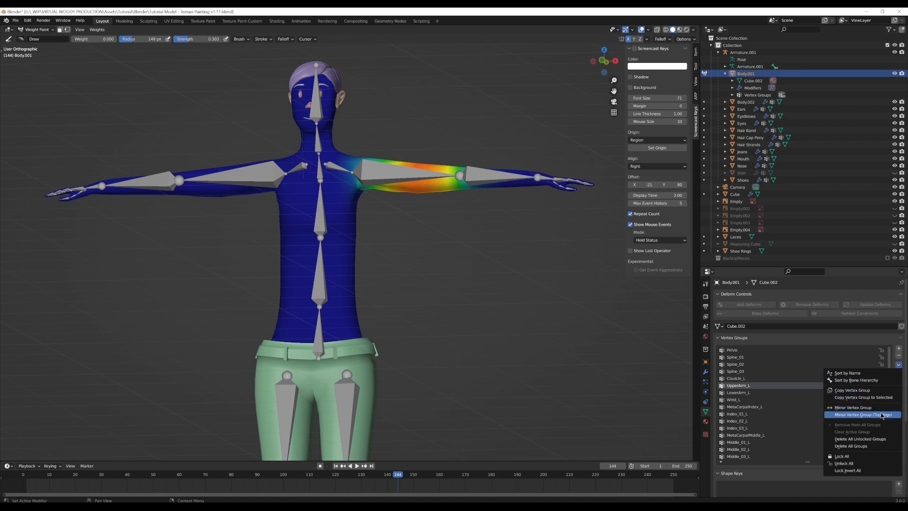
left_click(862, 414)
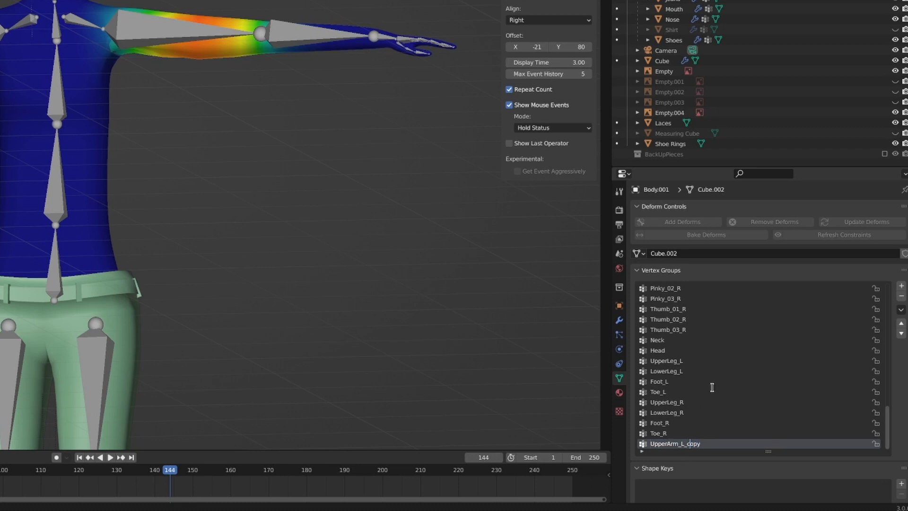
Browse the vertex group list to locate the new UpperArm_L_copy group
left_click(666, 360)
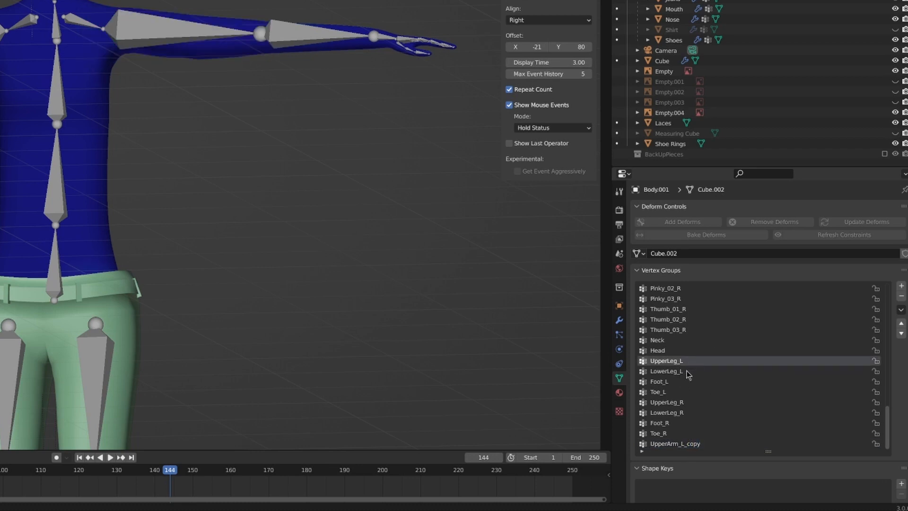
left_click(666, 402)
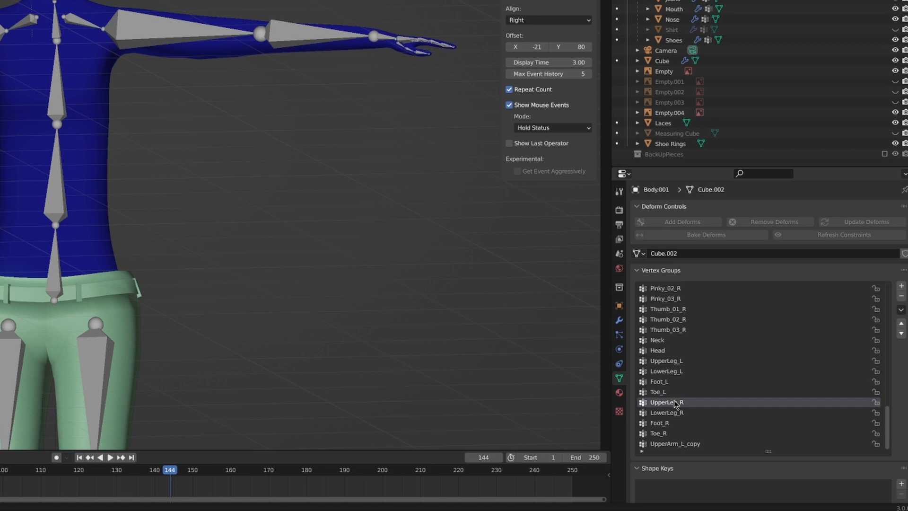
scroll("up", 3)
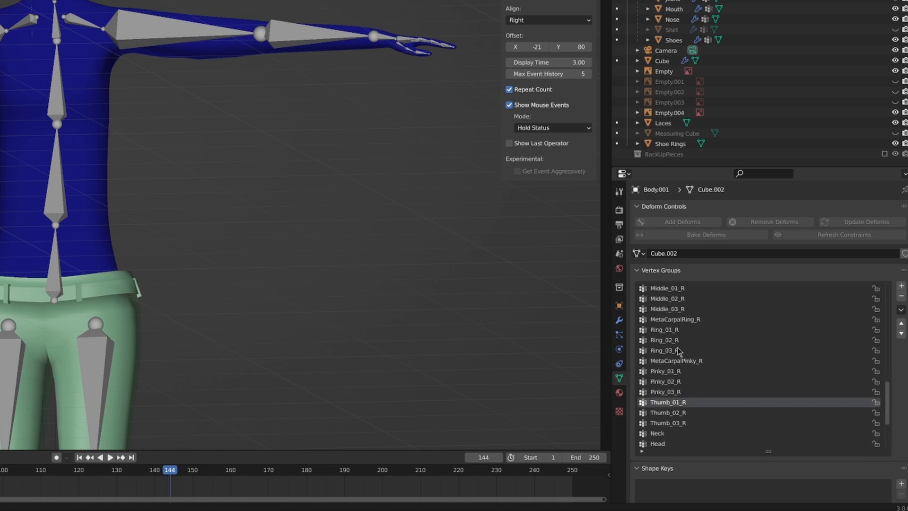
scroll("up", 3)
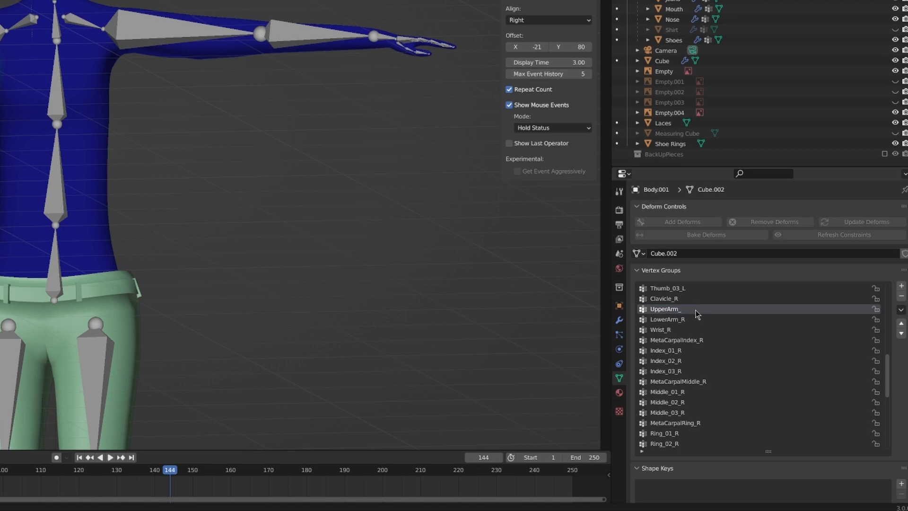
scroll("down", 3)
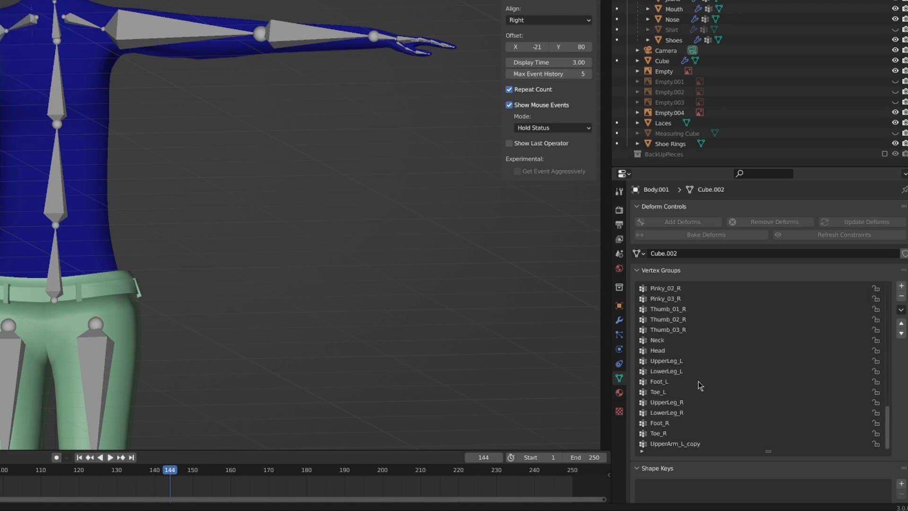
left_click(674, 443)
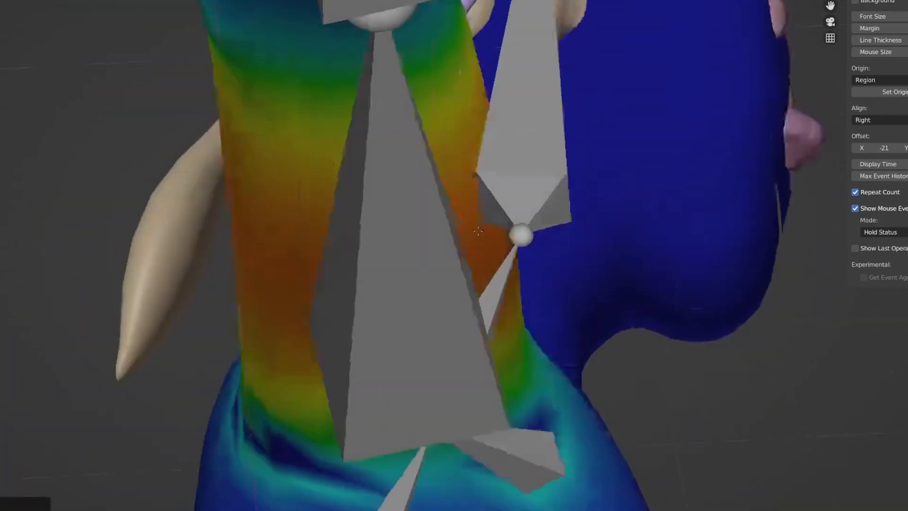
scroll("down", 3)
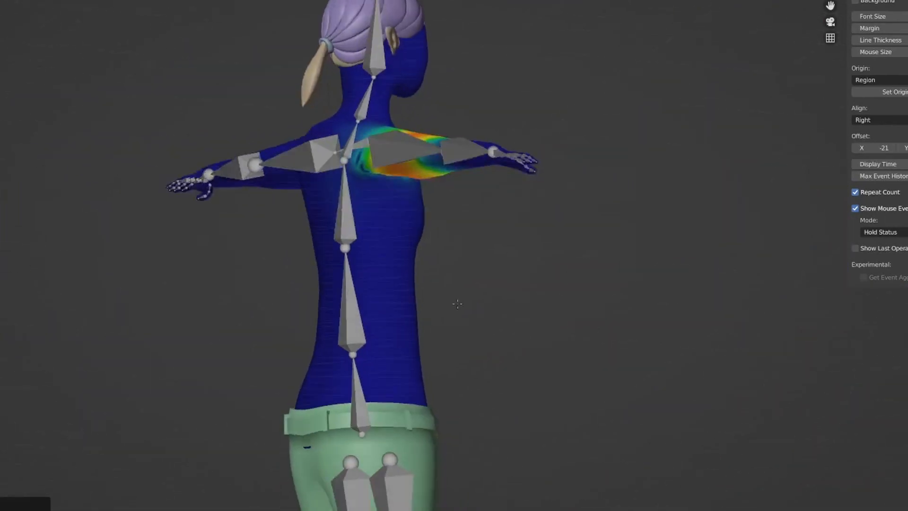
scroll("up", 3)
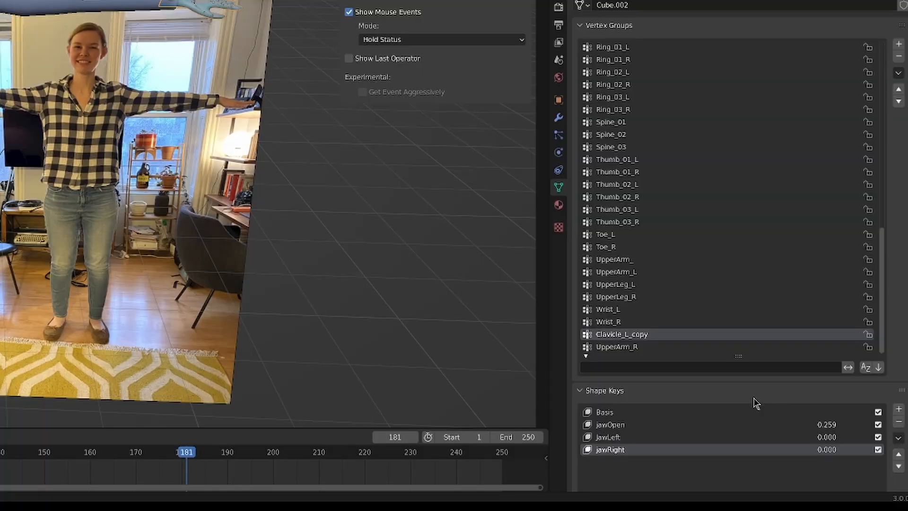
mouse_move(659, 335)
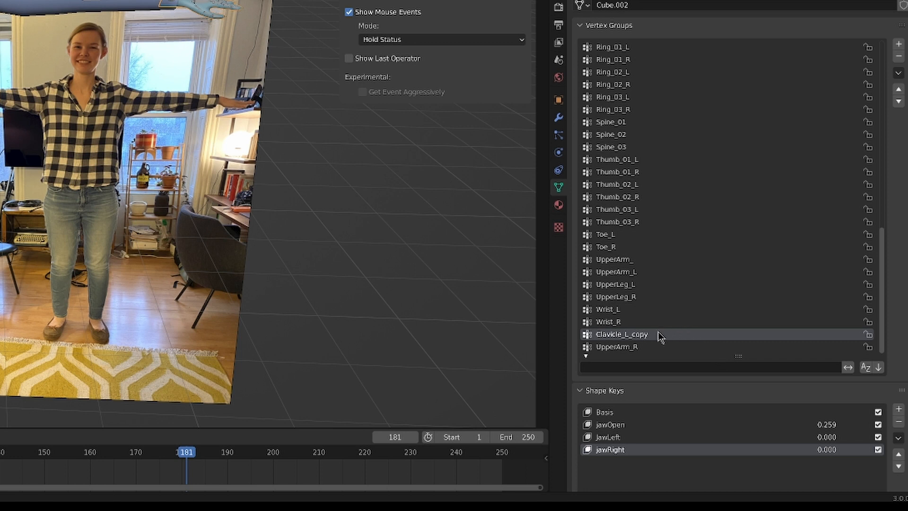
mouse_move(657, 336)
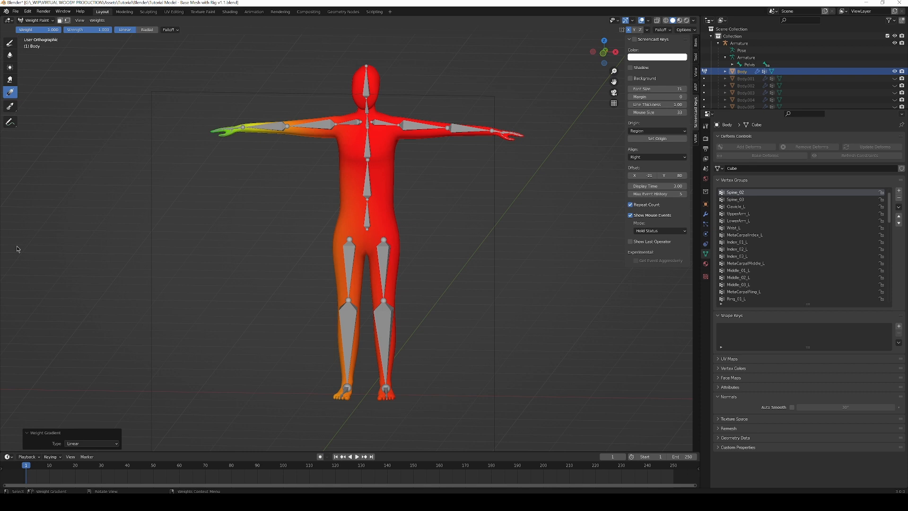
mouse_move(368, 187)
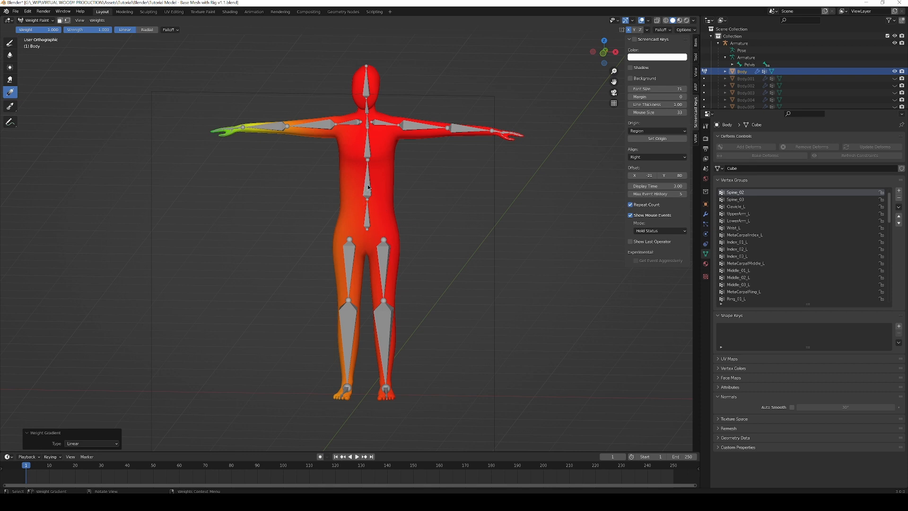
mouse_move(452, 183)
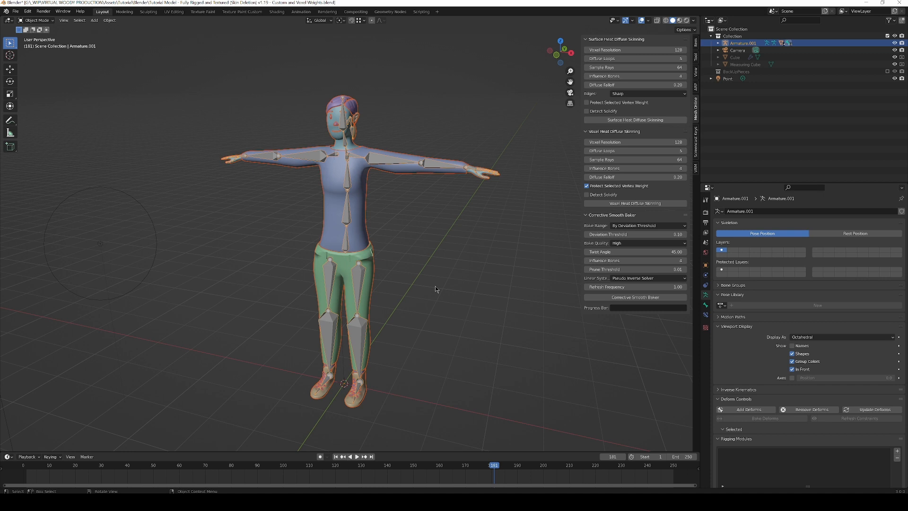
Parent the body to the armature With Automatic Weights and rotate a bone to test
key("ctrl+p")
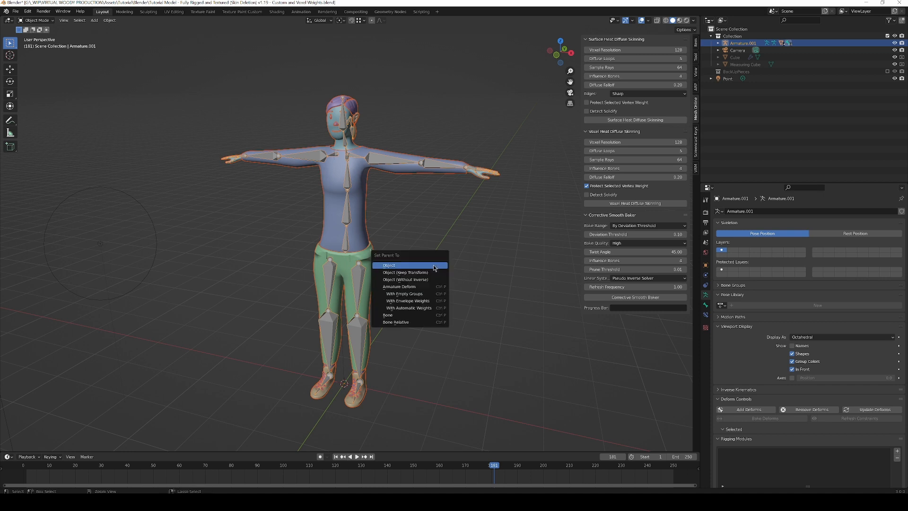
mouse_move(409, 308)
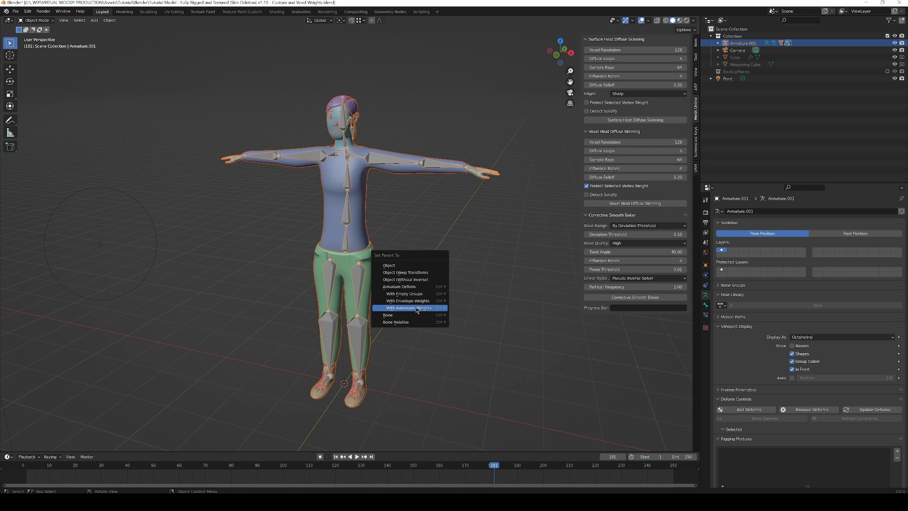
mouse_move(416, 307)
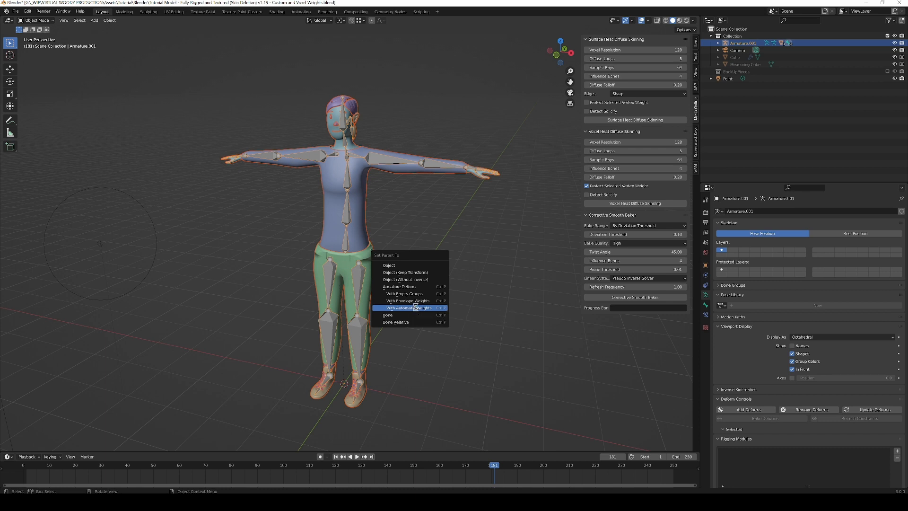
left_click(406, 307)
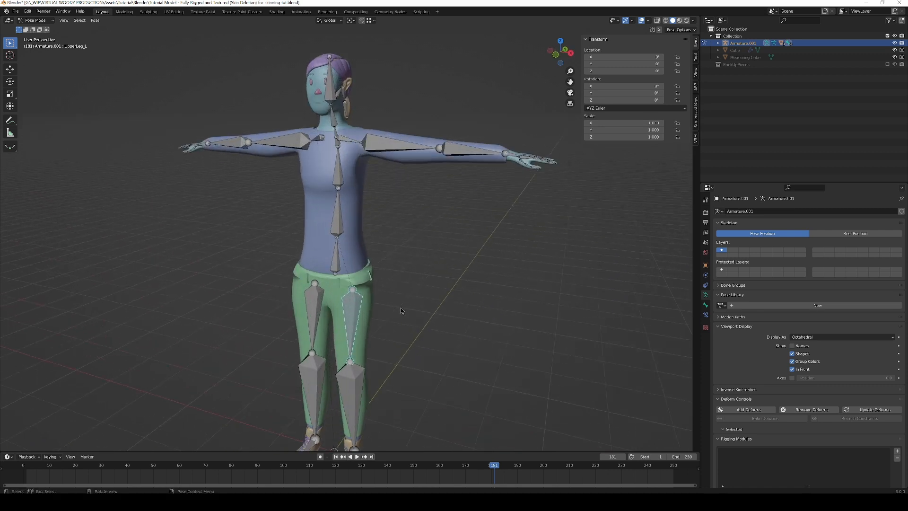
mouse_move(380, 169)
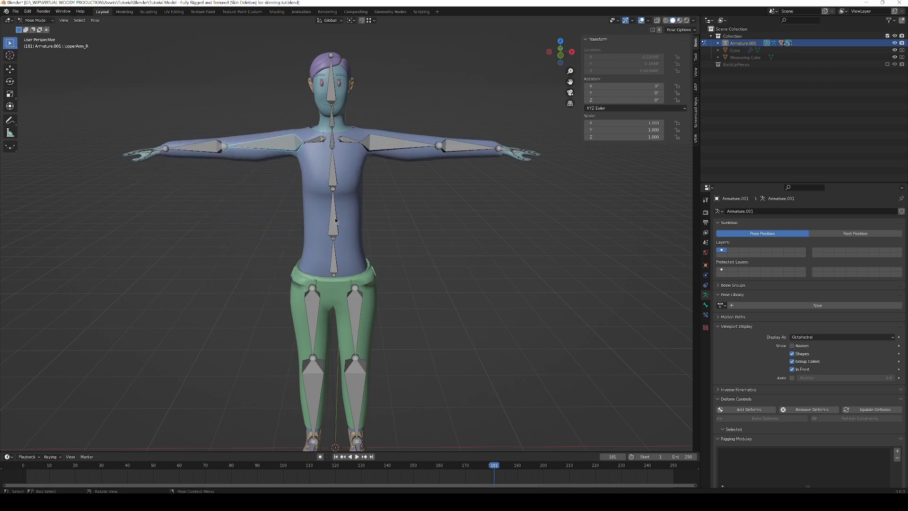
key("r")
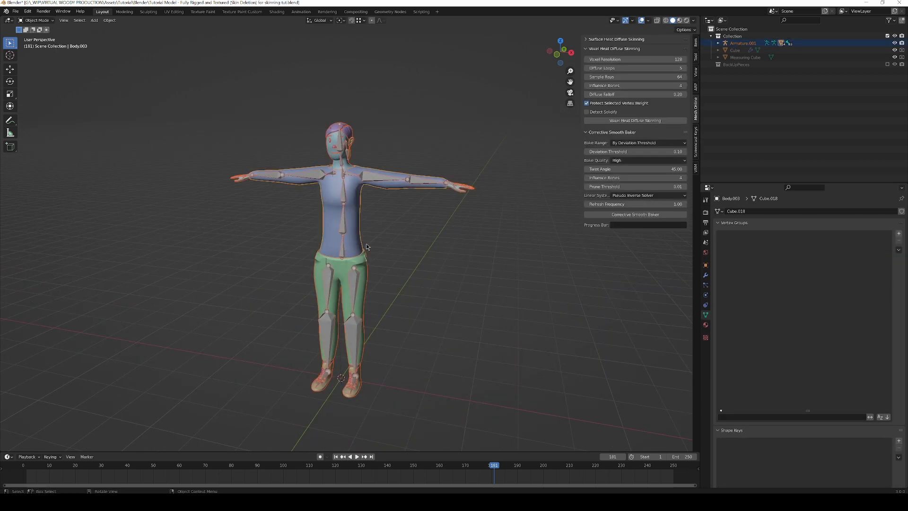
Select body and armature and run Voxel Heat Diffuse Skinning from the N-panel
left_click(743, 43)
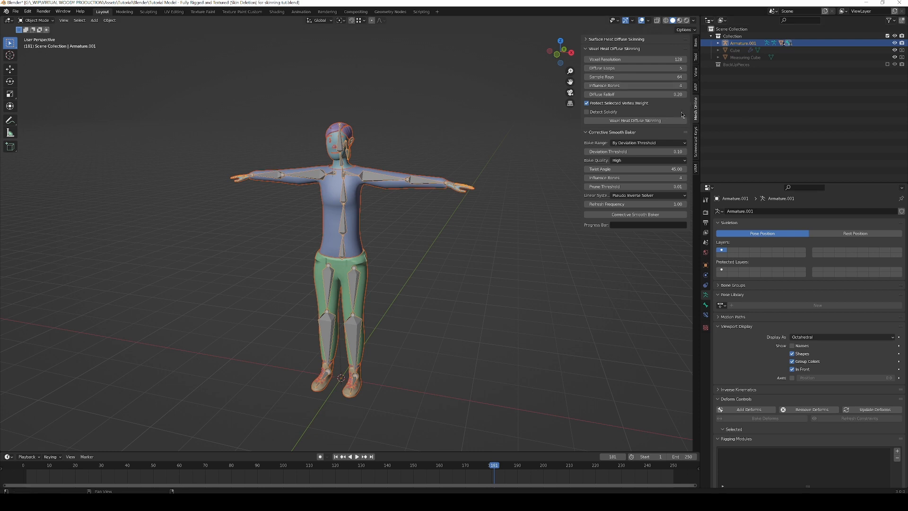
mouse_move(662, 105)
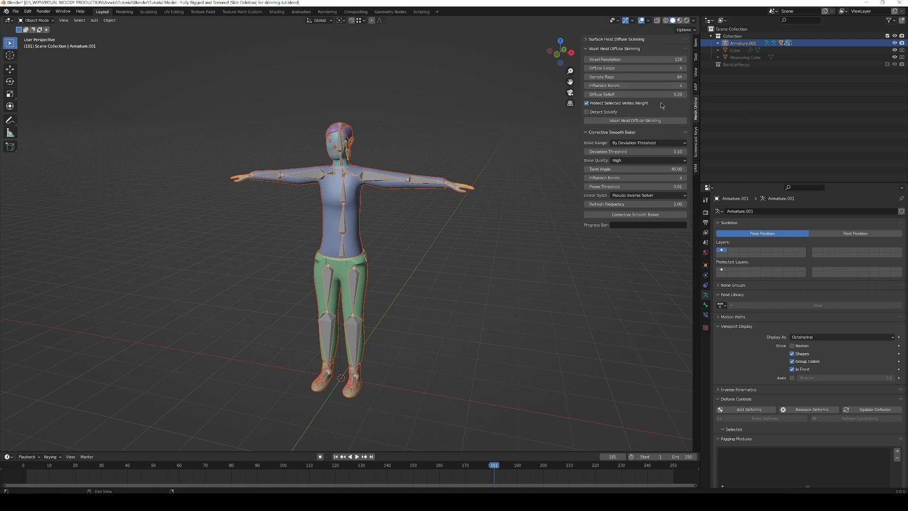
mouse_move(697, 110)
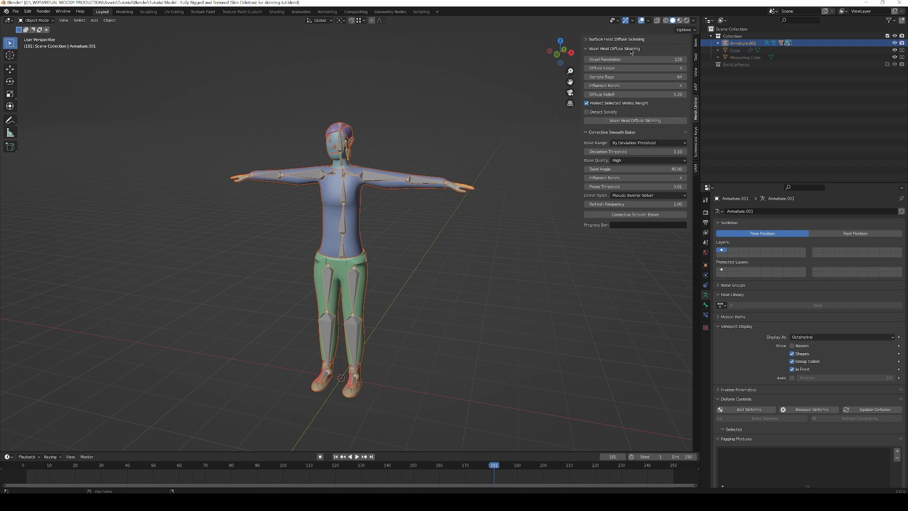
left_click(614, 39)
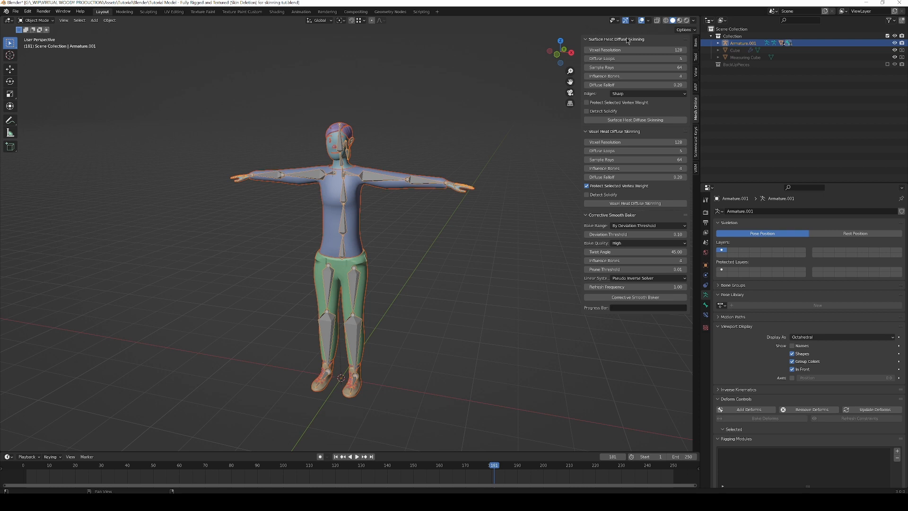
left_click(585, 39)
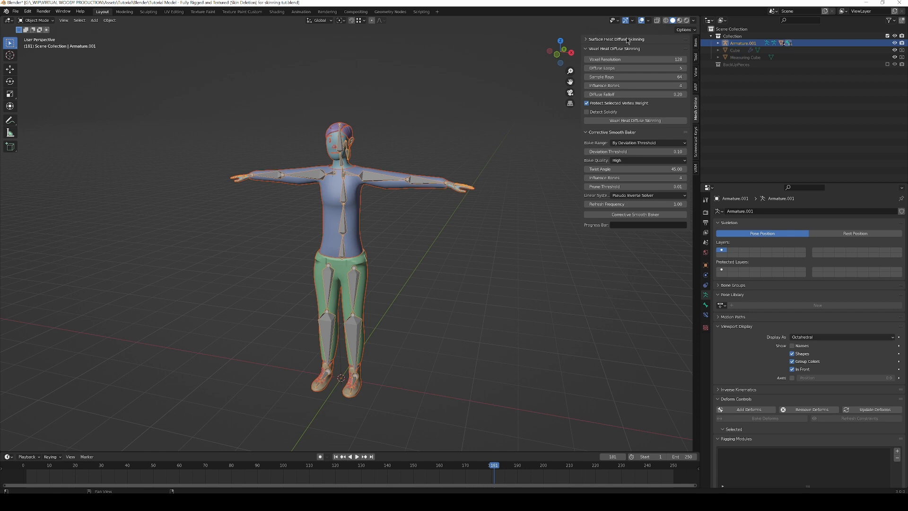
mouse_move(497, 185)
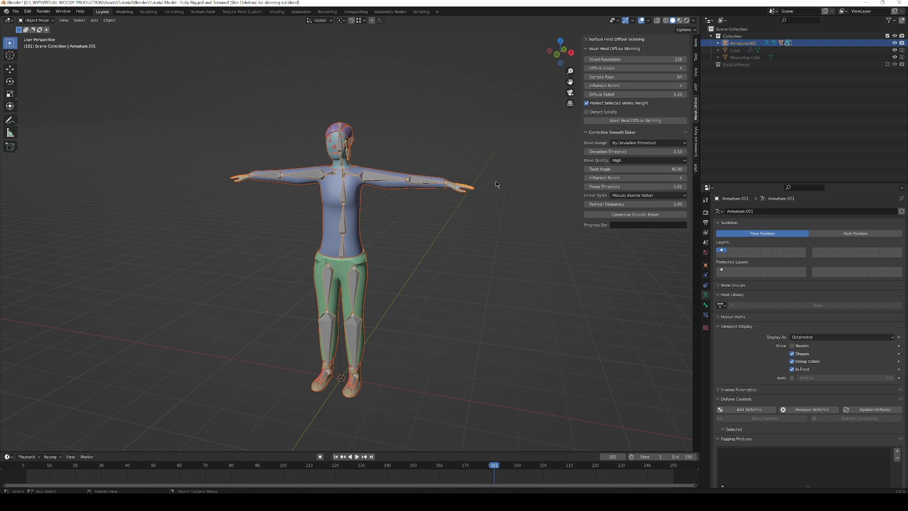
mouse_move(647, 120)
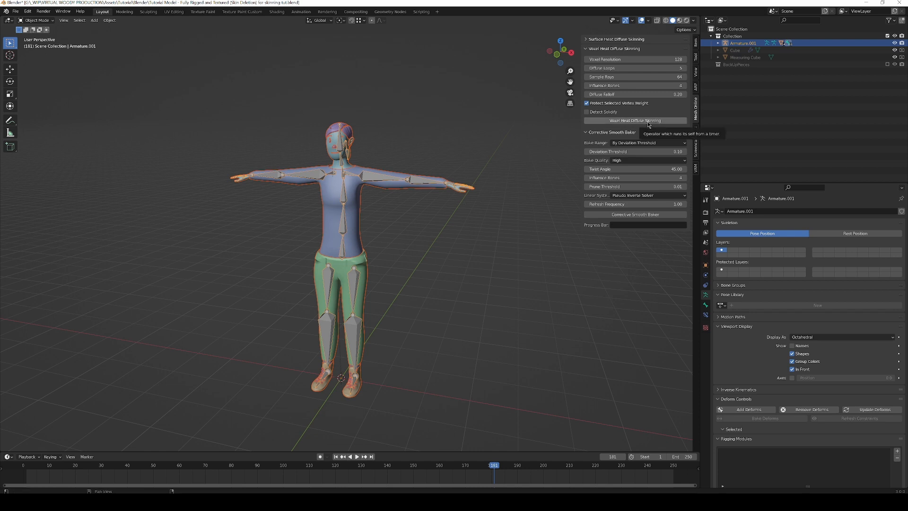
left_click(634, 120)
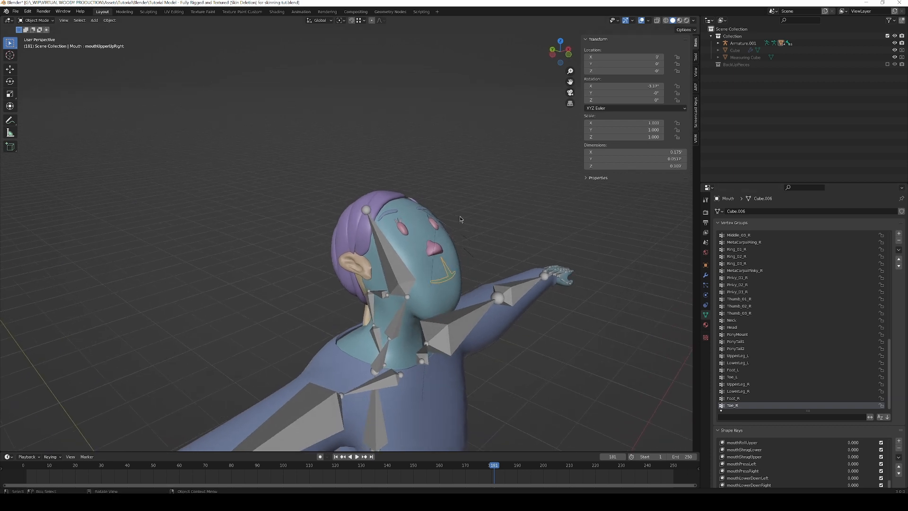
In Weight Paint, make Head the active group and drag a full gradient across the mouth piece
left_click(36, 20)
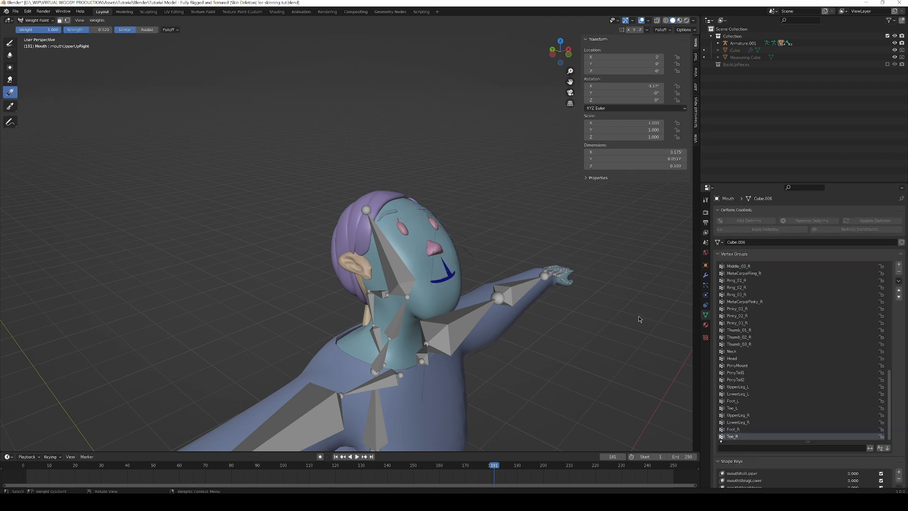
left_click(737, 294)
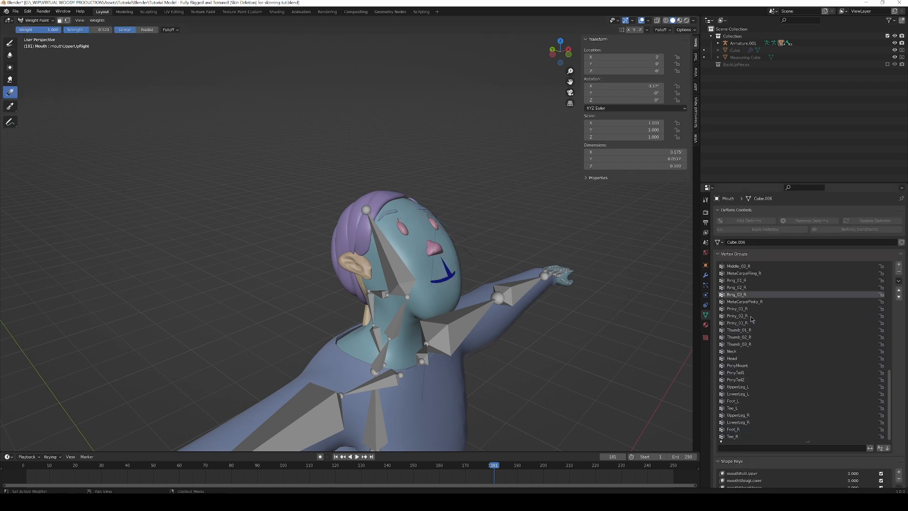
left_click(731, 351)
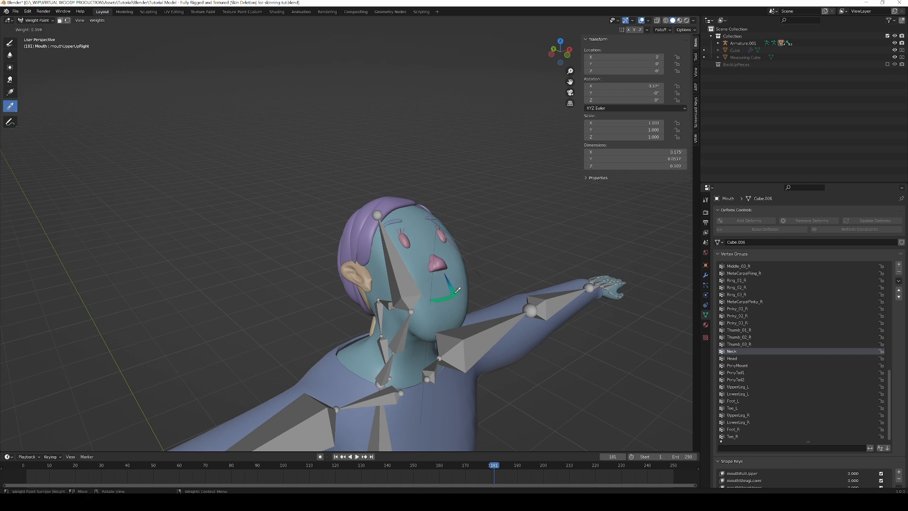
left_click(9, 92)
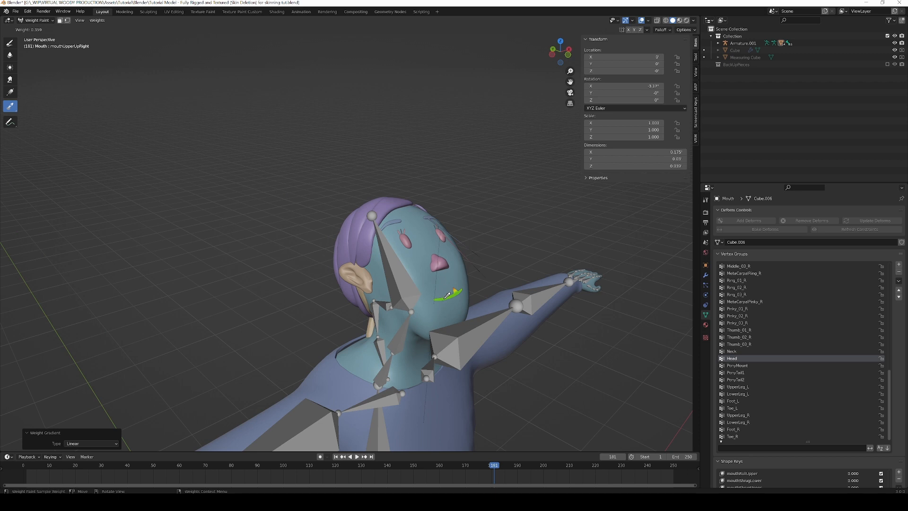
left_click(10, 92)
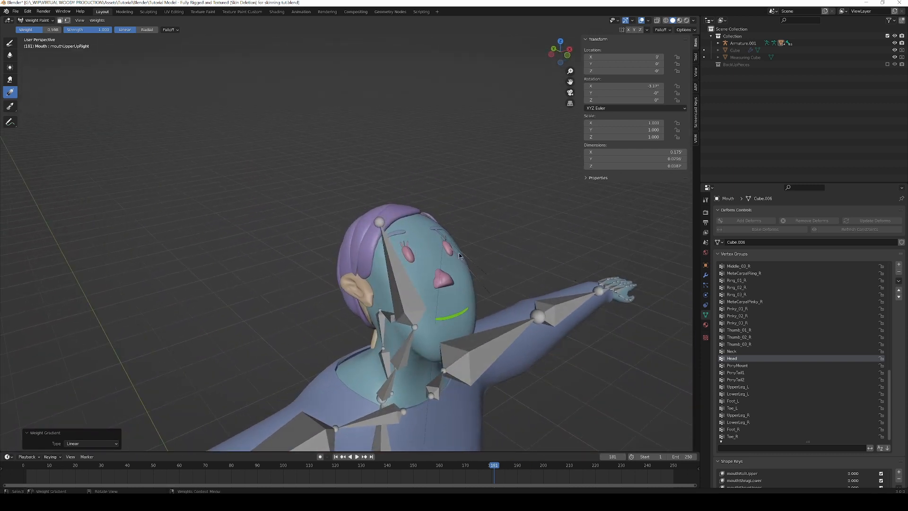
mouse_move(466, 256)
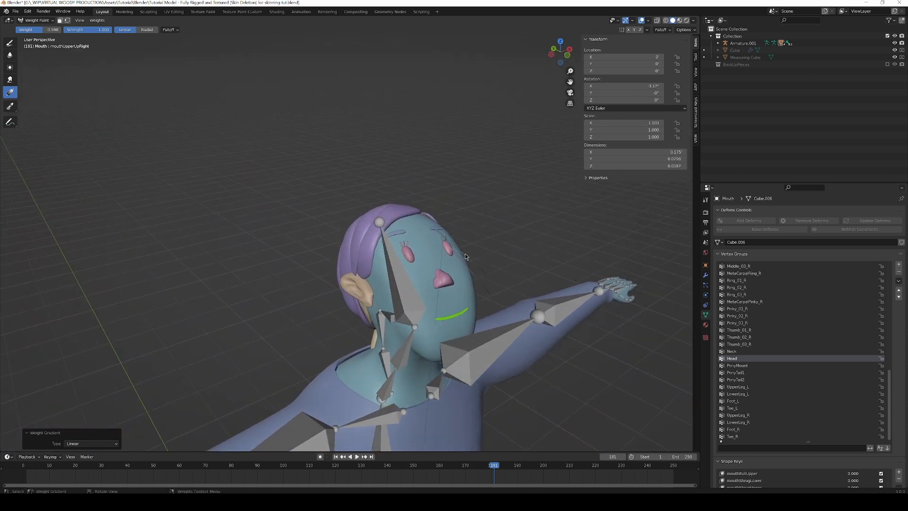